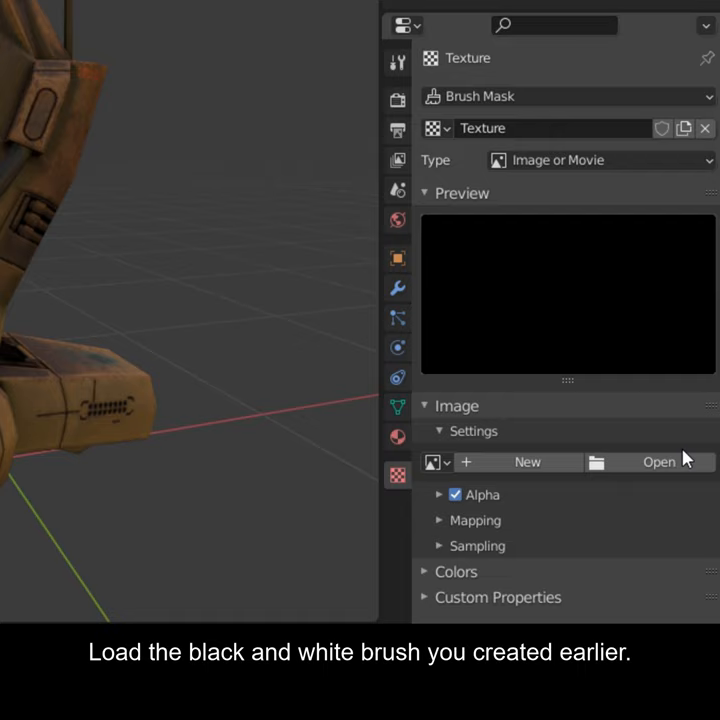
Load the black-and-white crack image as the brush's mask texture
click(628, 358)
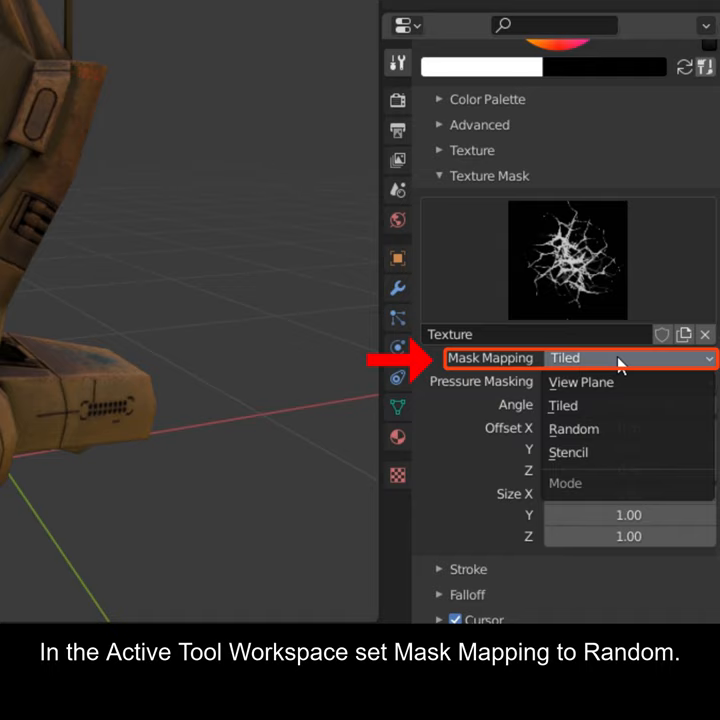